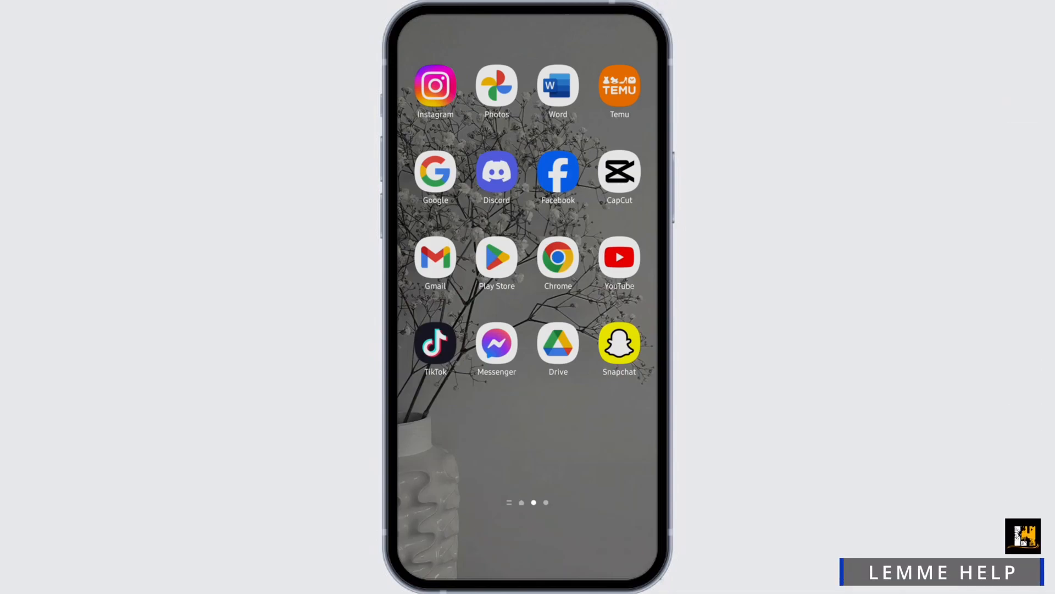
# Launch Facebook from the home screen and open its shortcuts menu.
pyautogui.click(557, 171)
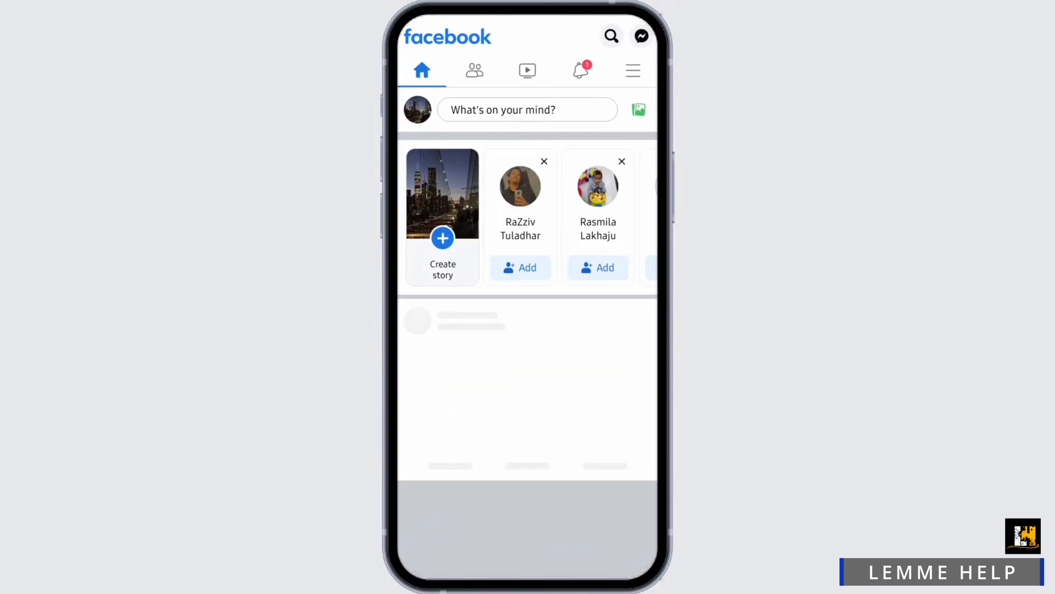
pyautogui.click(633, 70)
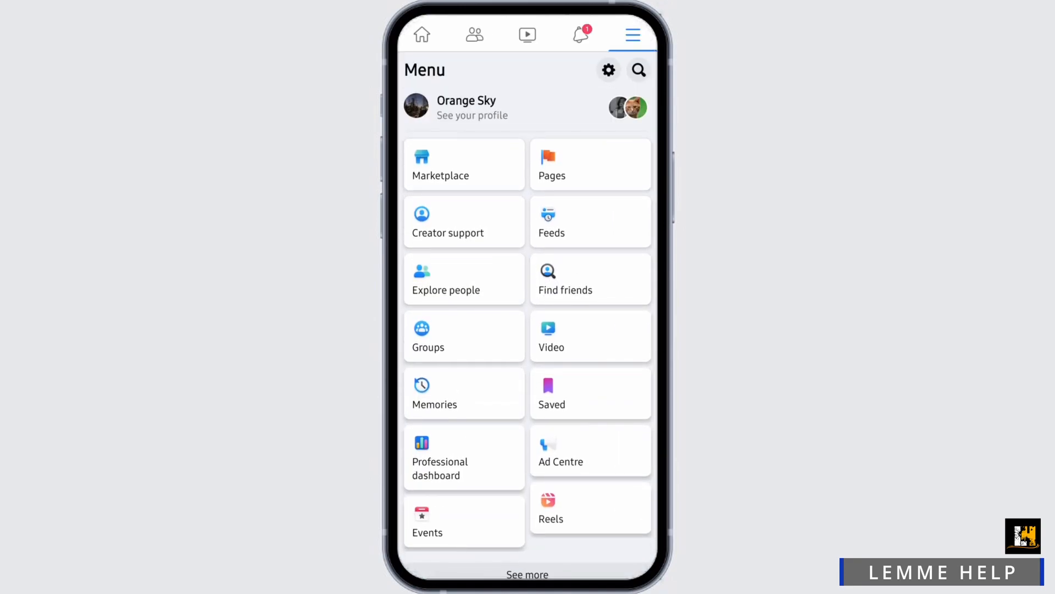
# Go to Marketplace and start a new item listing.
pyautogui.click(441, 164)
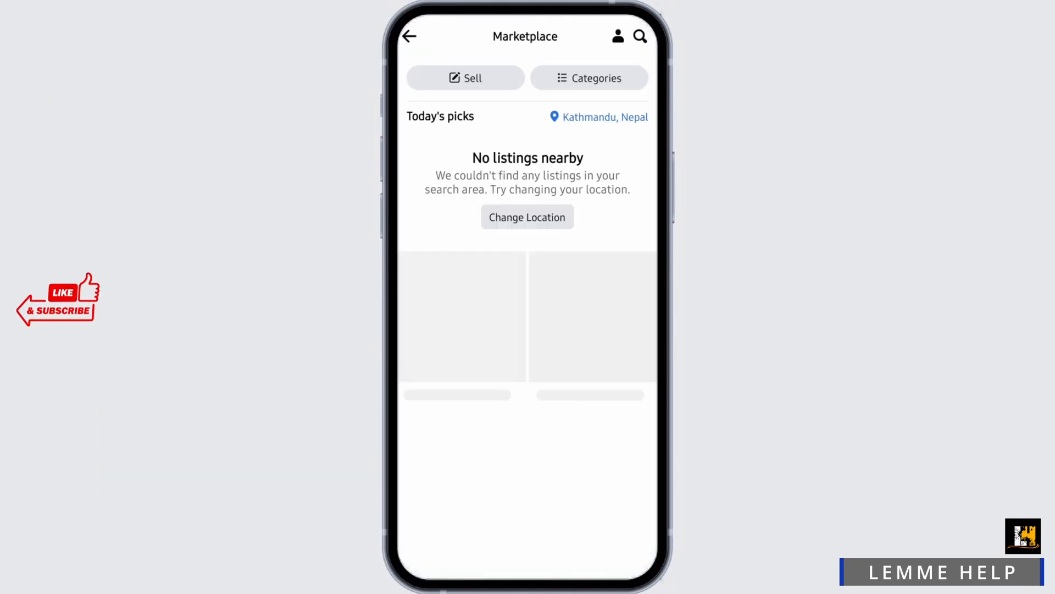
pyautogui.click(465, 78)
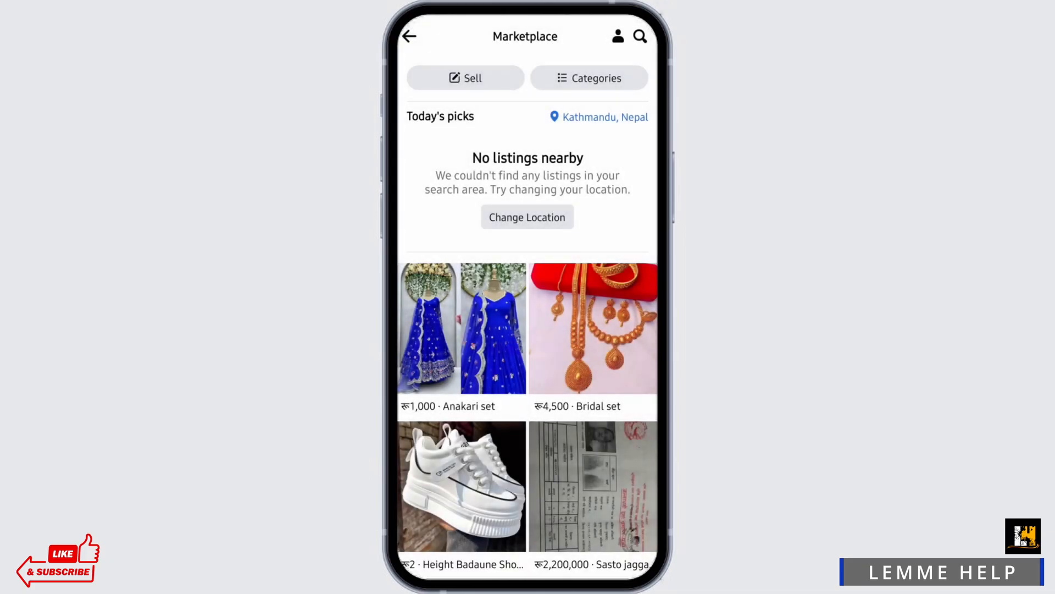
pyautogui.click(465, 78)
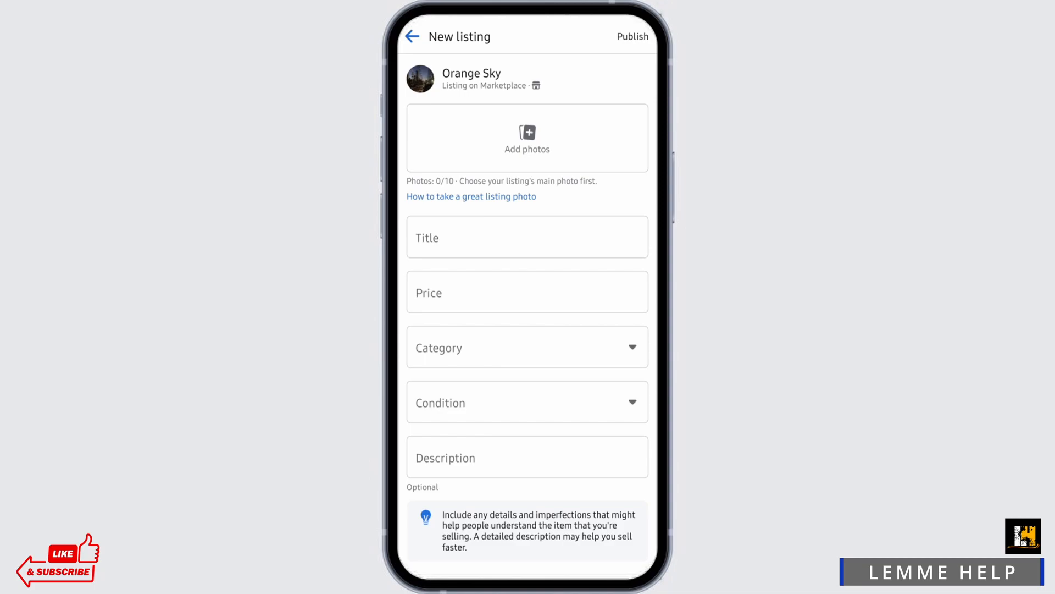
# Add a photo and price, then choose Furniture as the category.
pyautogui.click(527, 236)
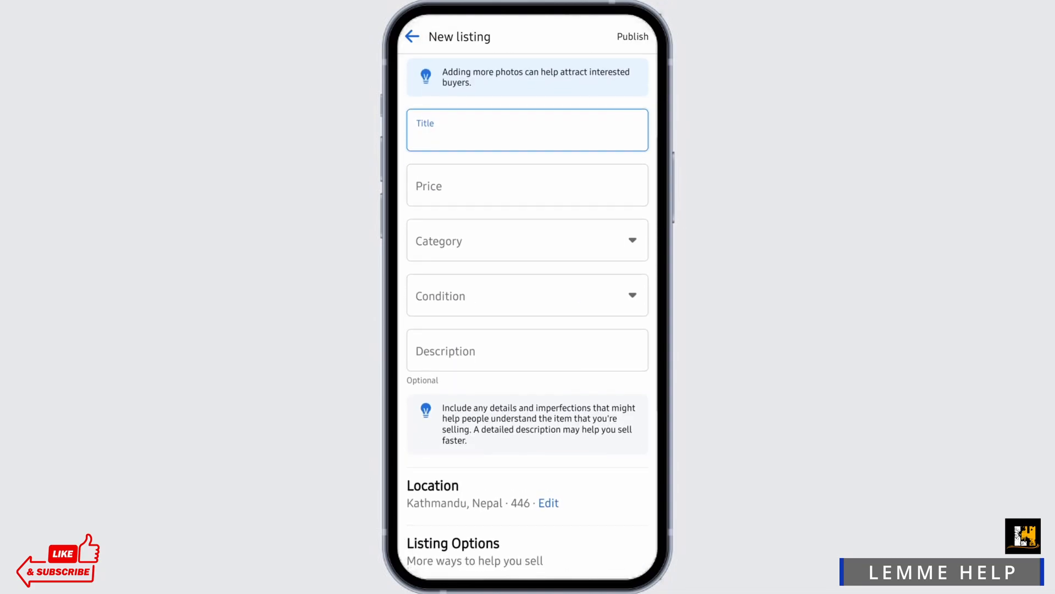
pyautogui.click(528, 185)
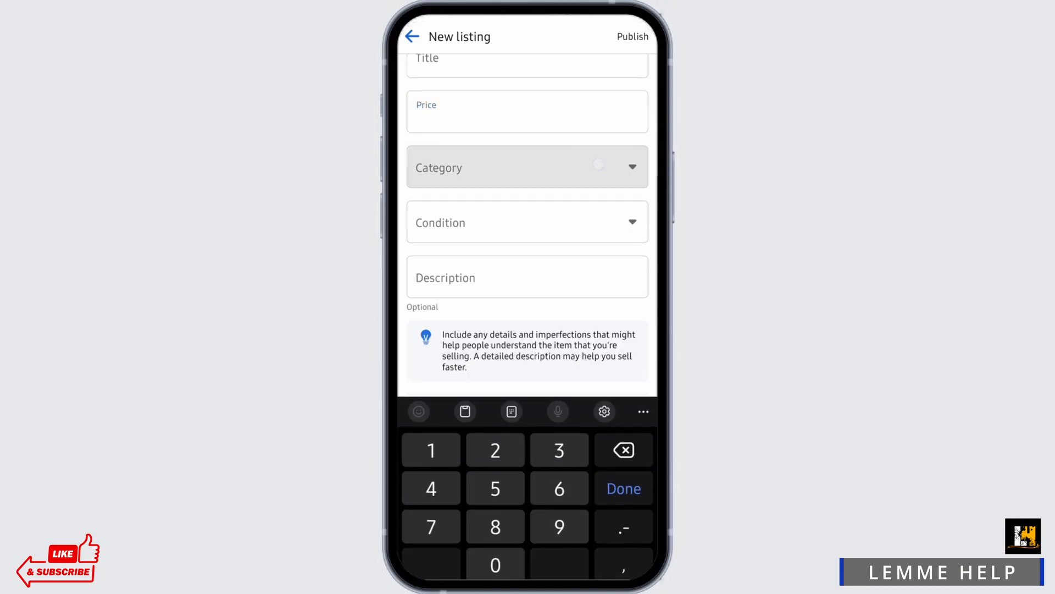
pyautogui.click(527, 167)
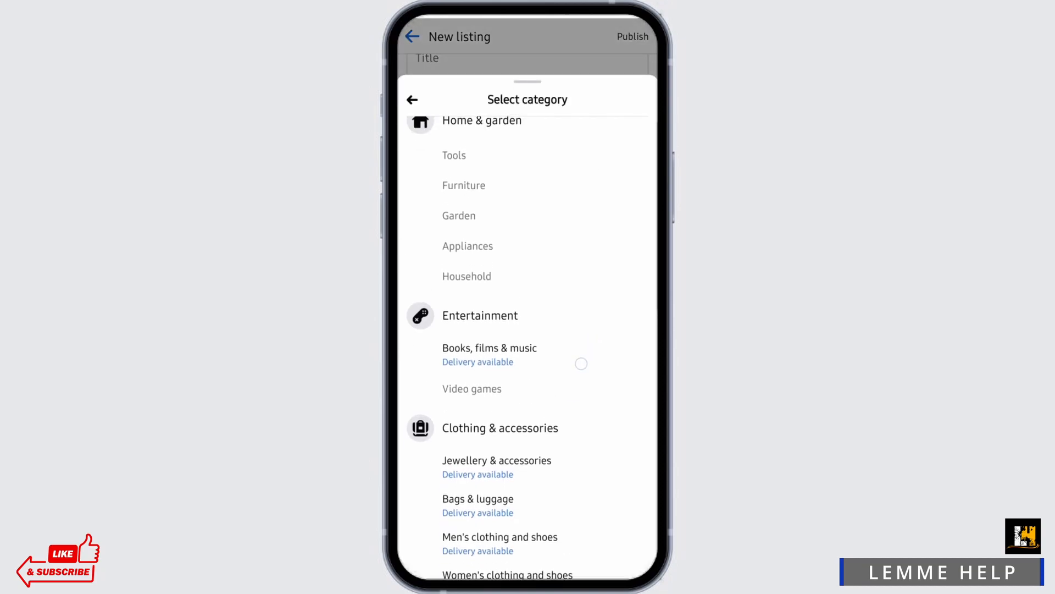
pyautogui.scroll(-3)
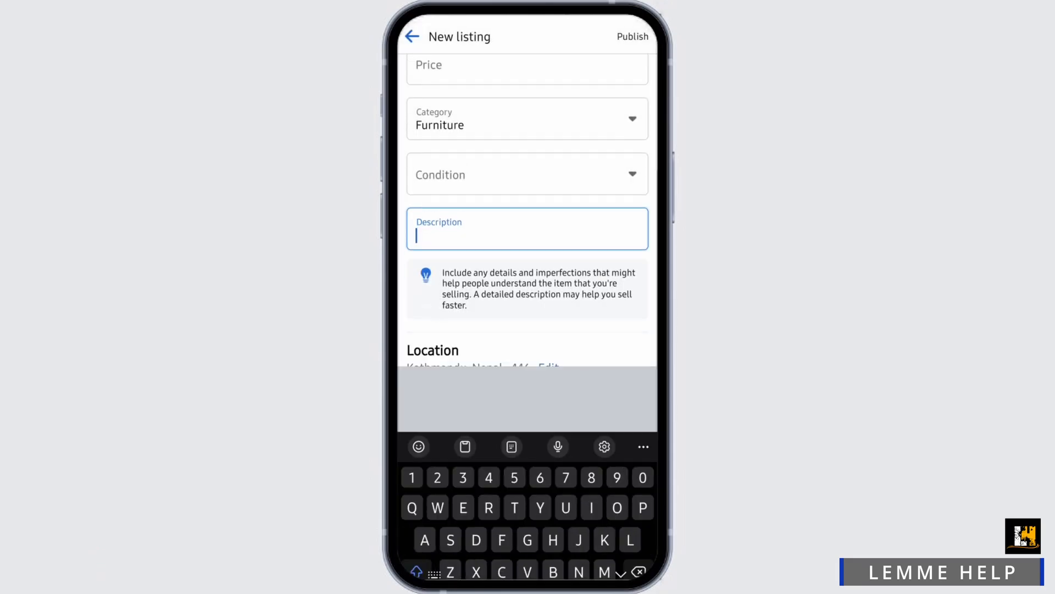
# Look over the completed Pot listing form and publish it.
pyautogui.scroll(-3)
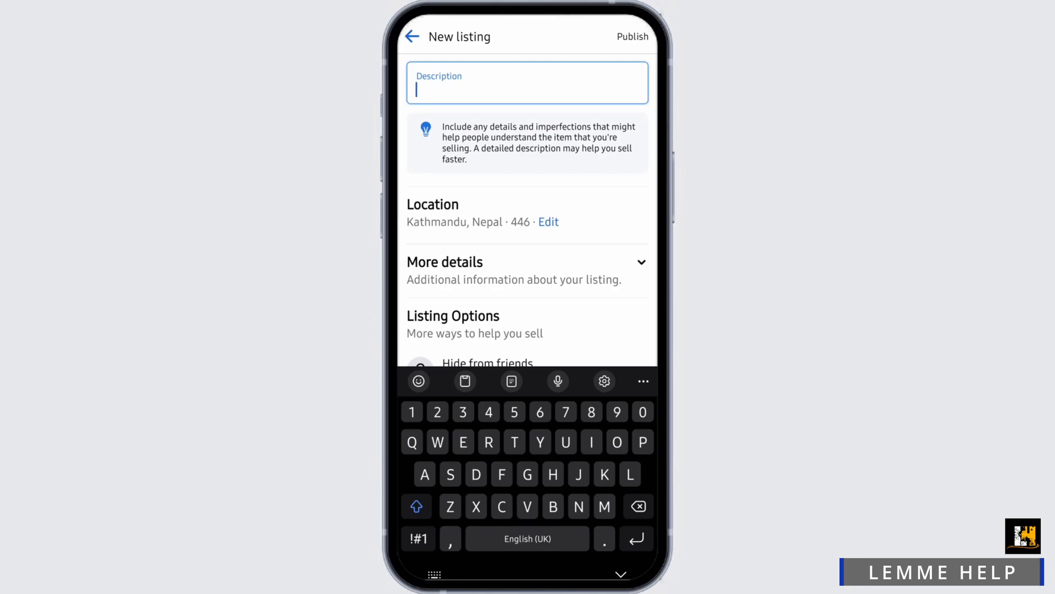
pyautogui.scroll(-3)
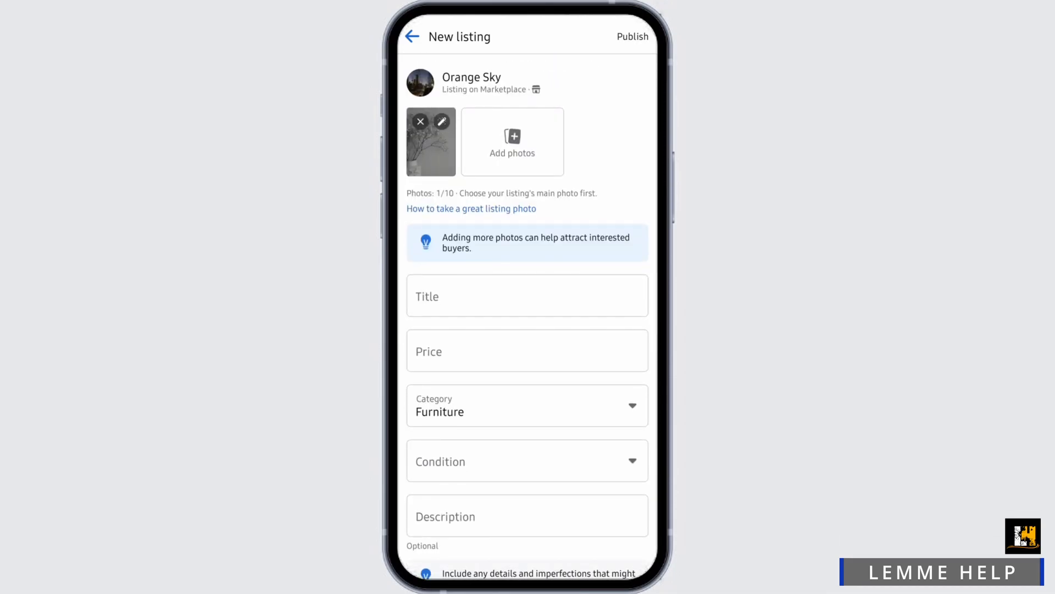
pyautogui.click(630, 37)
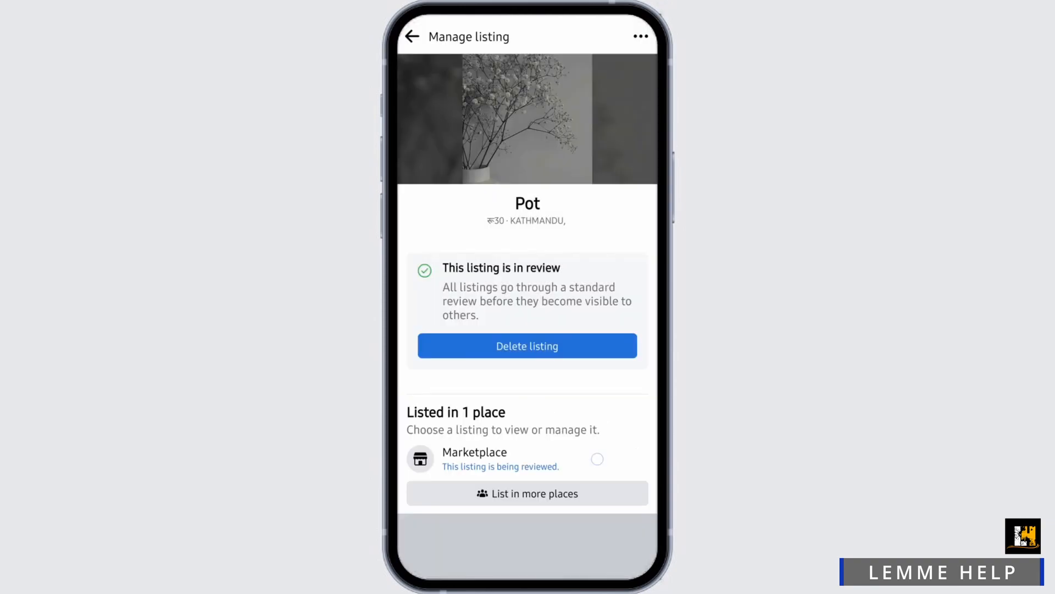